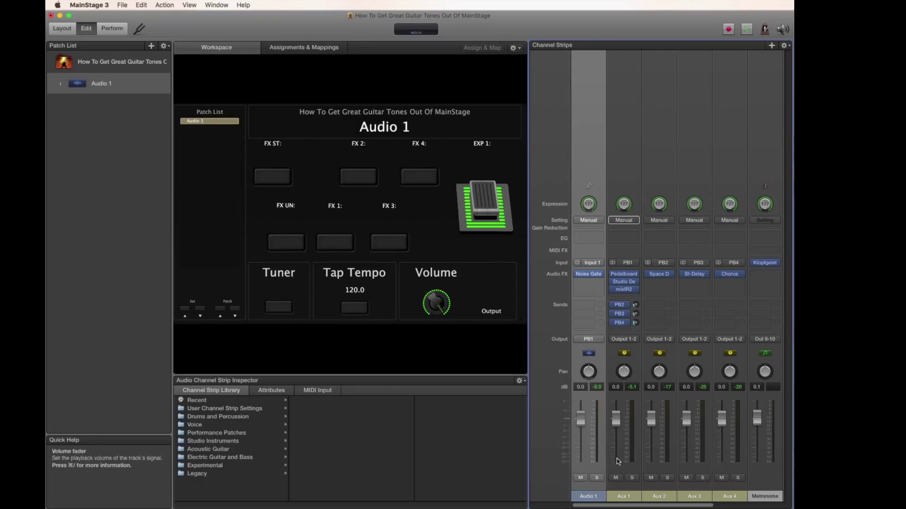
mouse_move(677, 289)
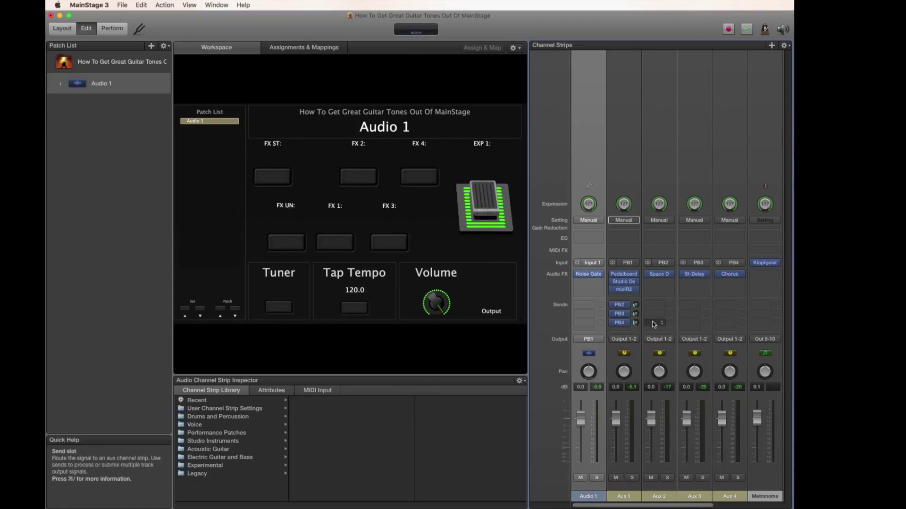
mouse_move(615, 413)
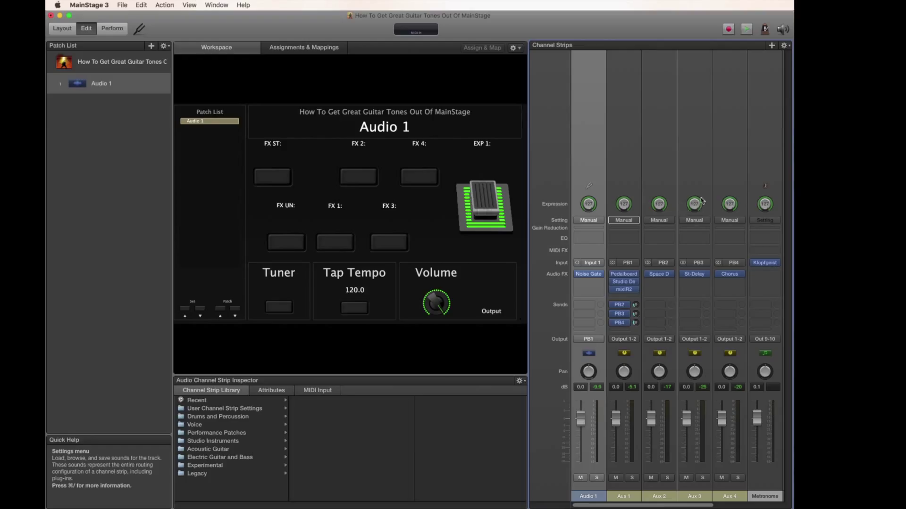
Step: Add a new aux channel strip fed from Patch Bus 1
click(784, 46)
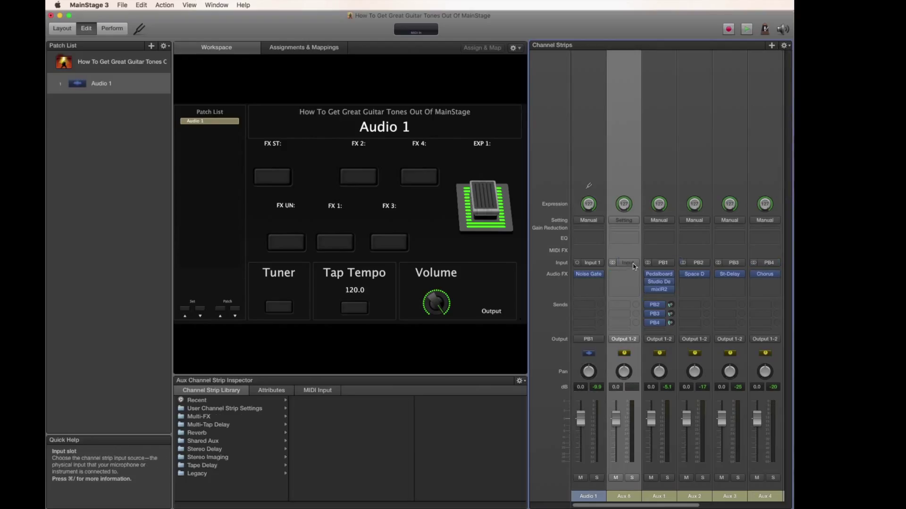
click(626, 262)
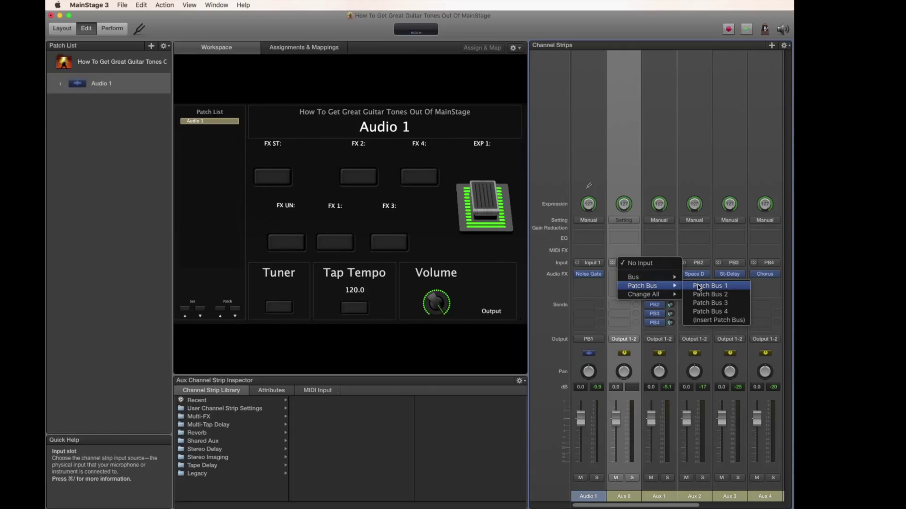
click(709, 286)
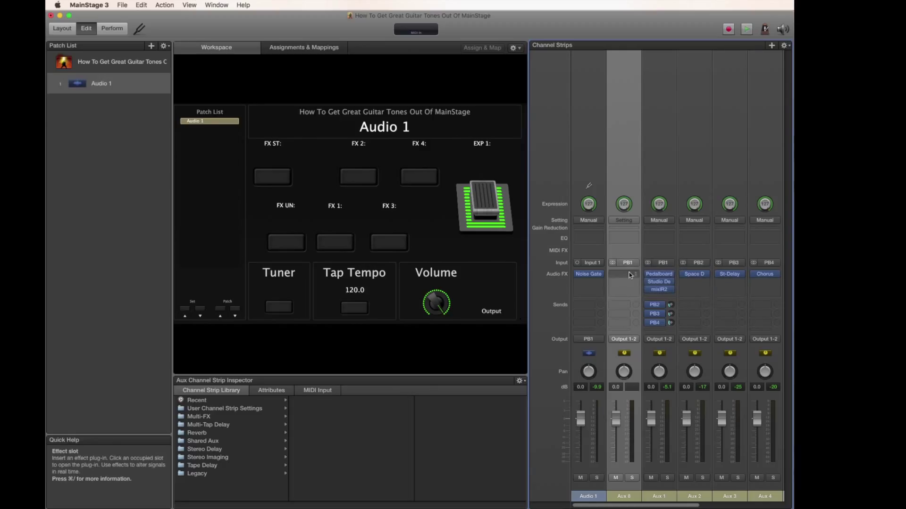
Step: Insert POD Farm Guitar Amps in the new strip's Audio FX slot
click(623, 275)
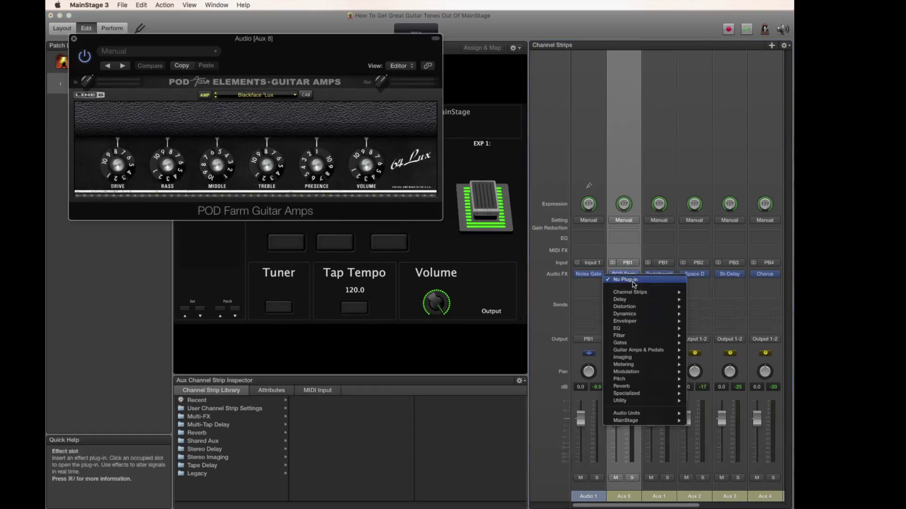
mouse_move(627, 413)
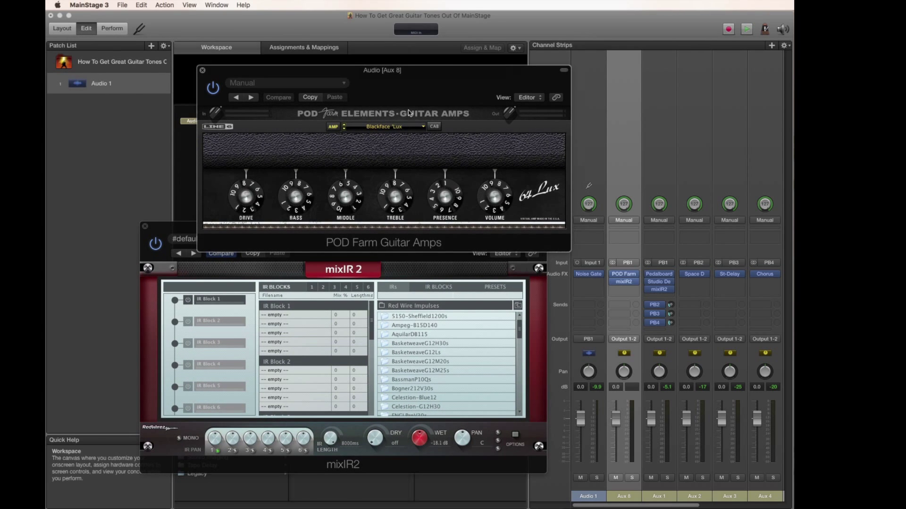
Step: Change the POD Farm amp model from Blackface Lux to Plexi Variac'd
click(392, 126)
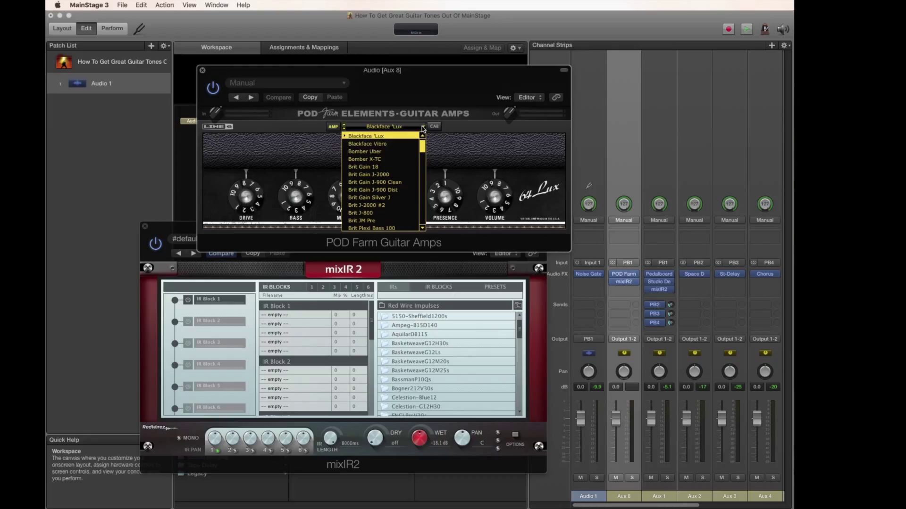
scroll(down, 3)
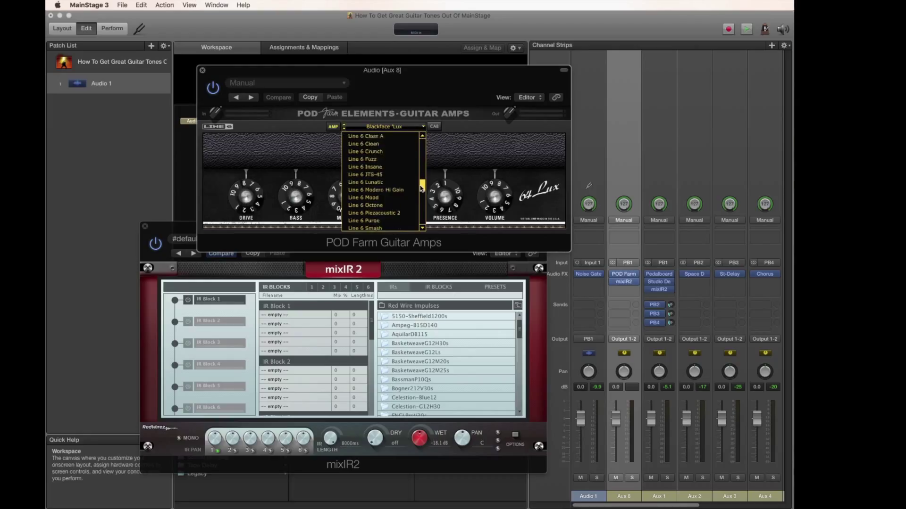
scroll(down, 3)
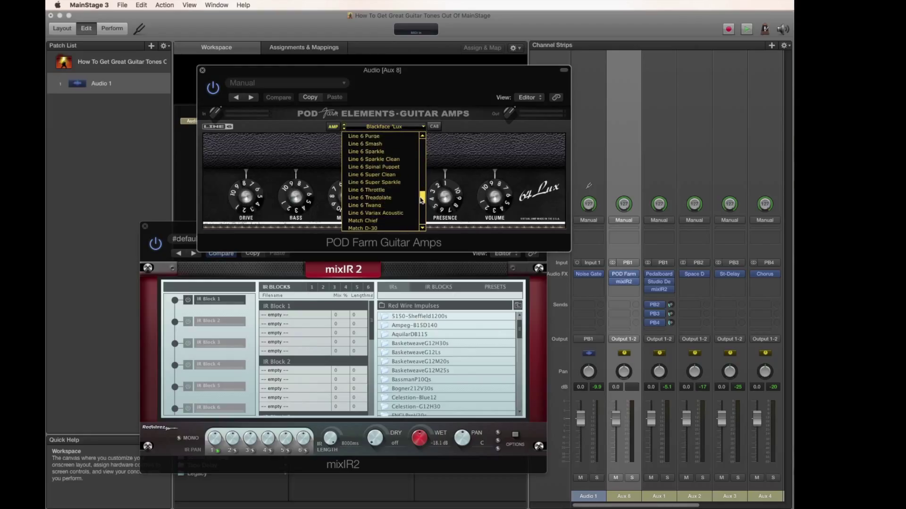
scroll(down, 3)
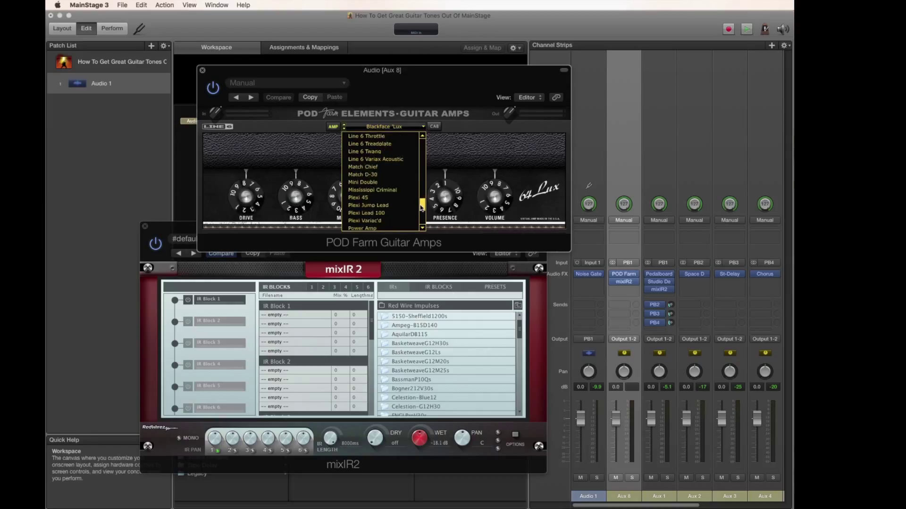
scroll(down, 3)
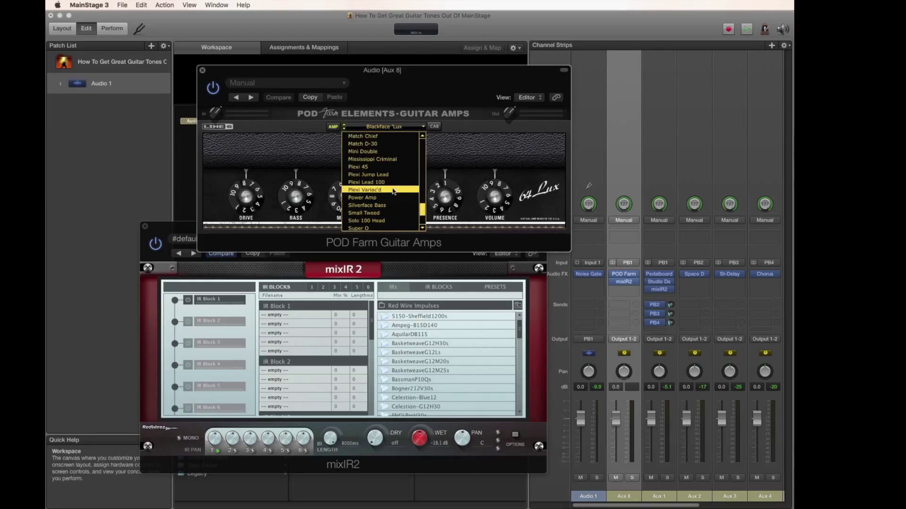
click(364, 190)
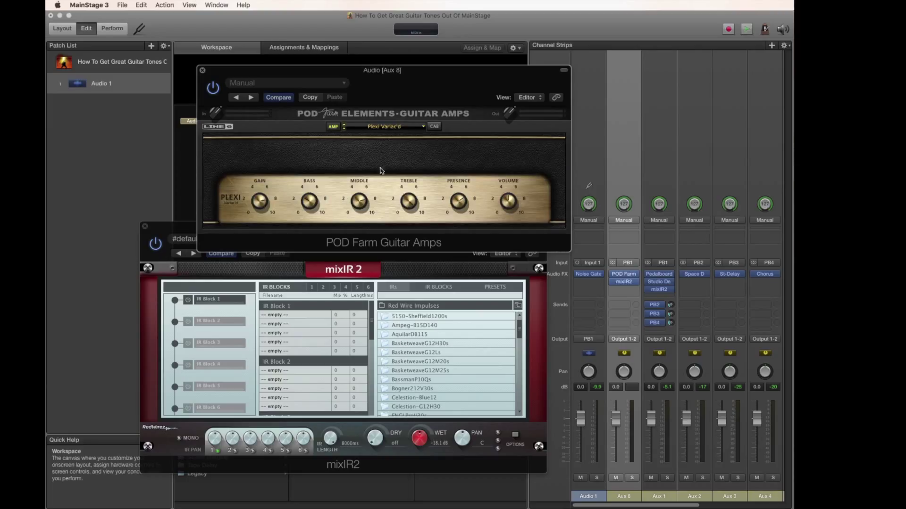
click(434, 127)
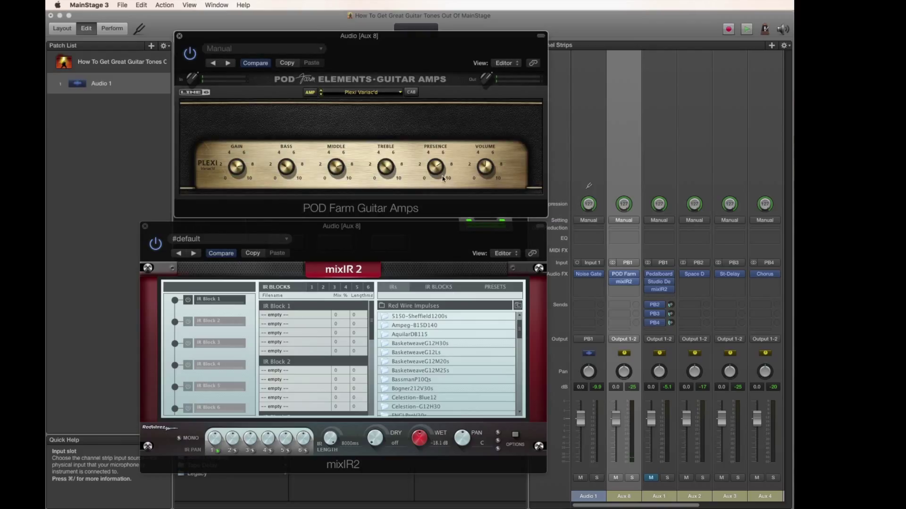
Step: Load the Marshall1960B-T75s Sennheiser MD421 Cap-3in impulse into mixIR2's IR Block 1
drag(484, 166, 484, 158)
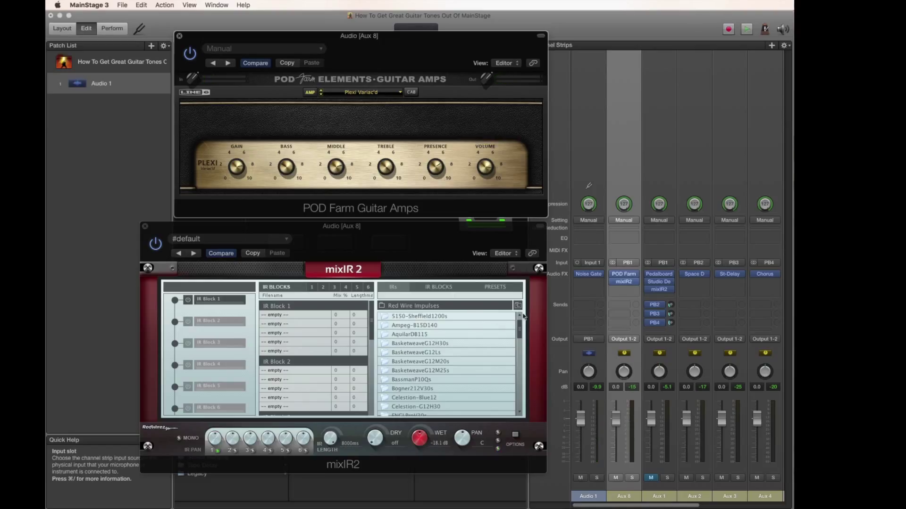
scroll(down, 3)
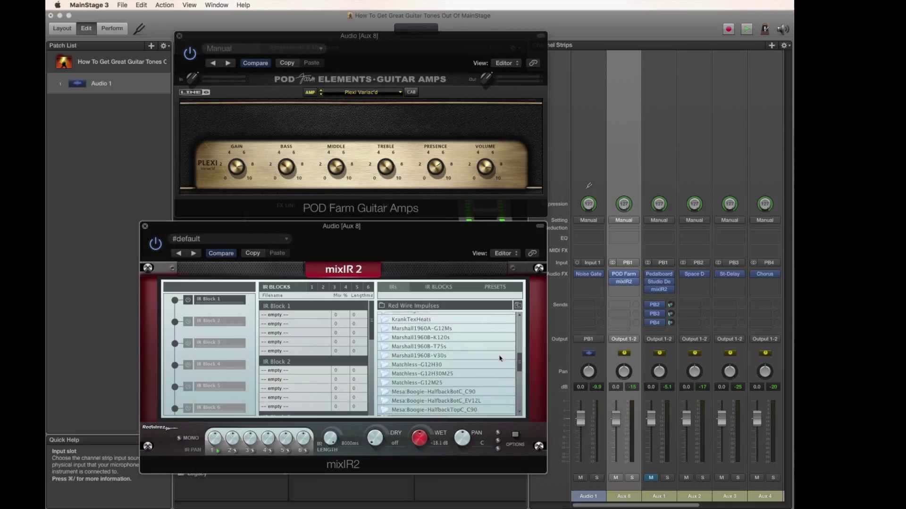
mouse_move(443, 348)
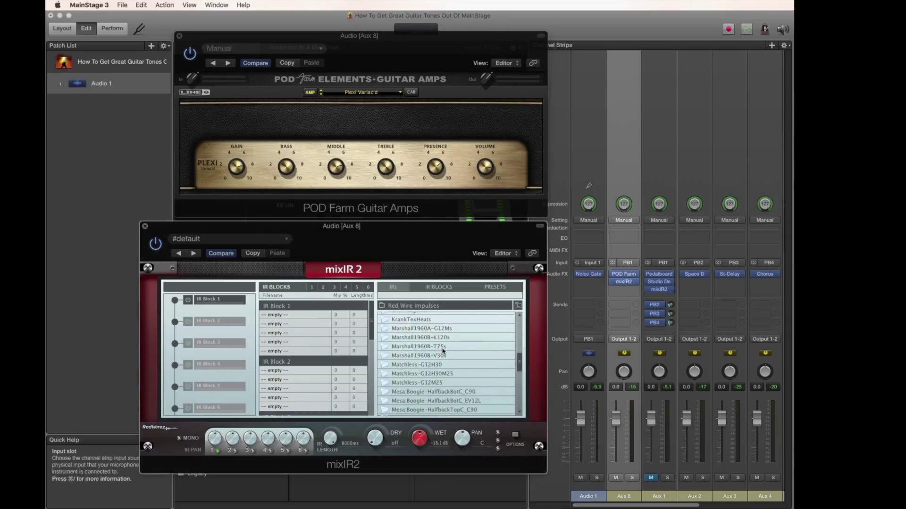
click(417, 346)
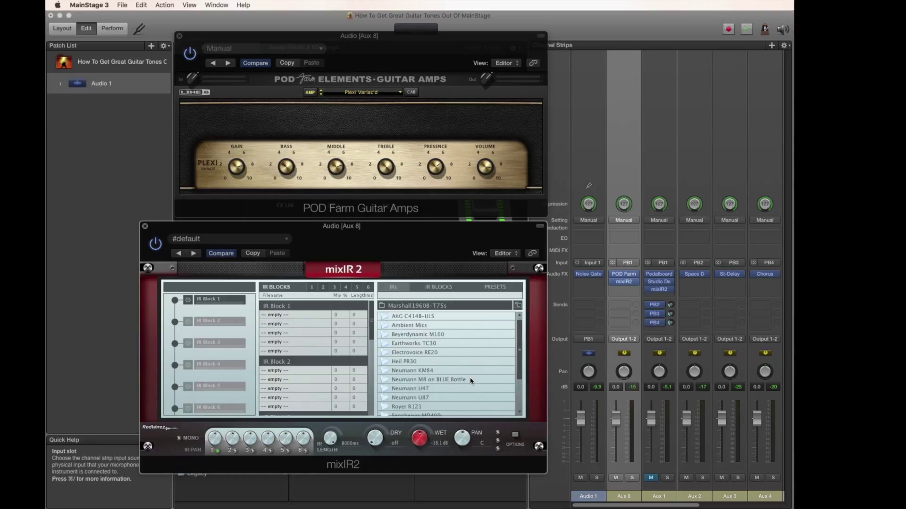
scroll(down, 3)
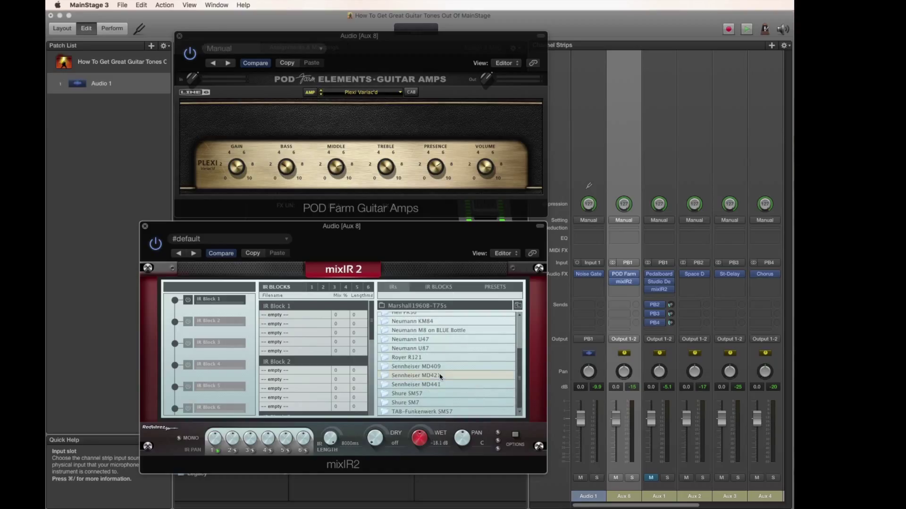
click(417, 376)
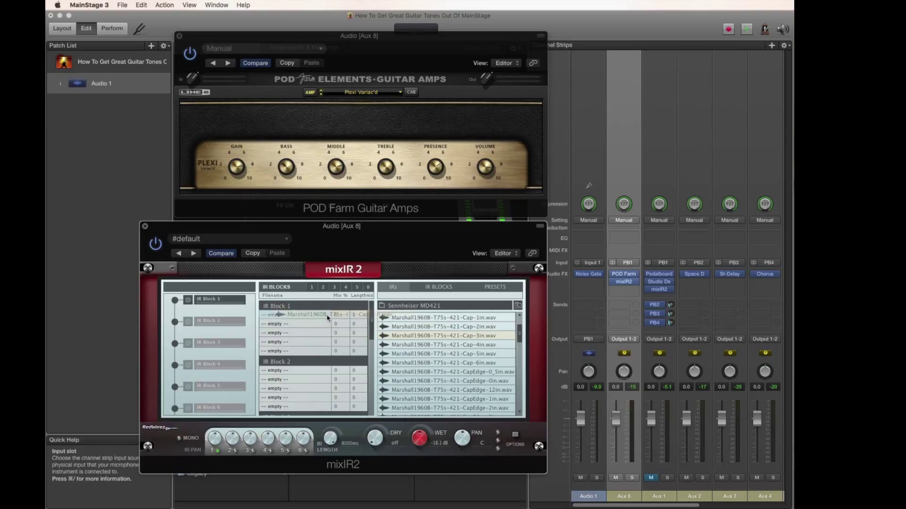
click(446, 336)
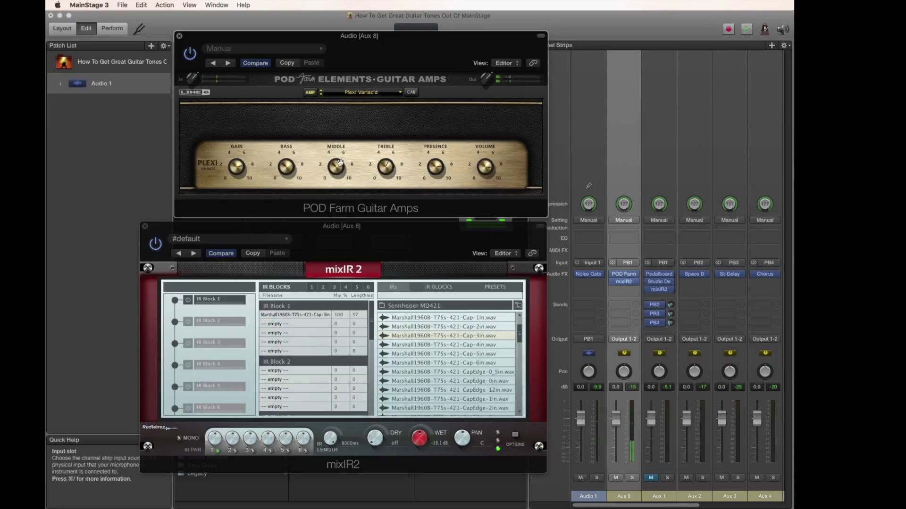
Step: Adjust the Plexi amp's MIDDLE tone knob
drag(336, 167, 336, 180)
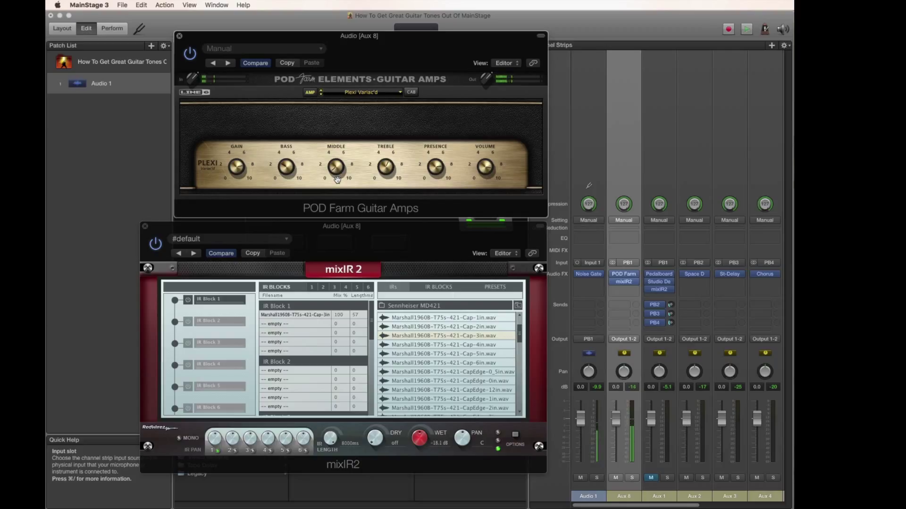
drag(335, 168, 332, 166)
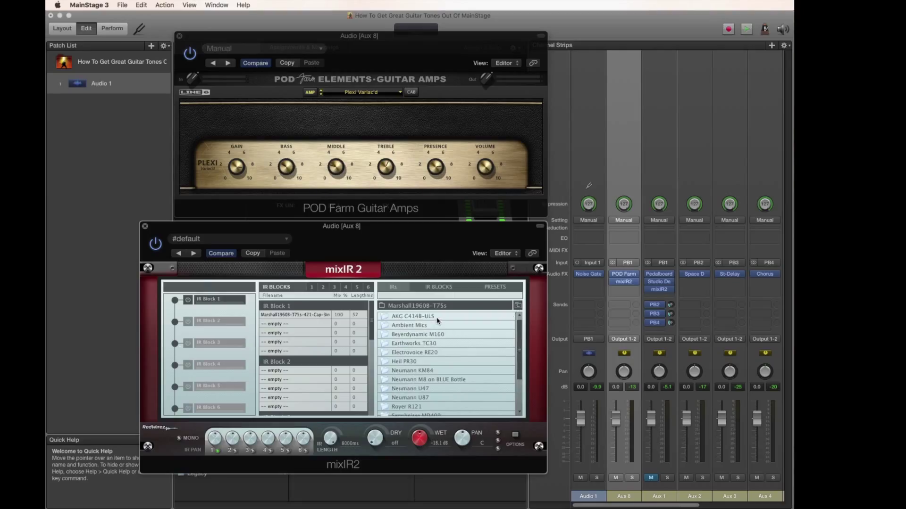
Step: Add the Marshall1960B-T75s AKG C414 Cap-3in impulse as a second file in IR Block 1
click(410, 316)
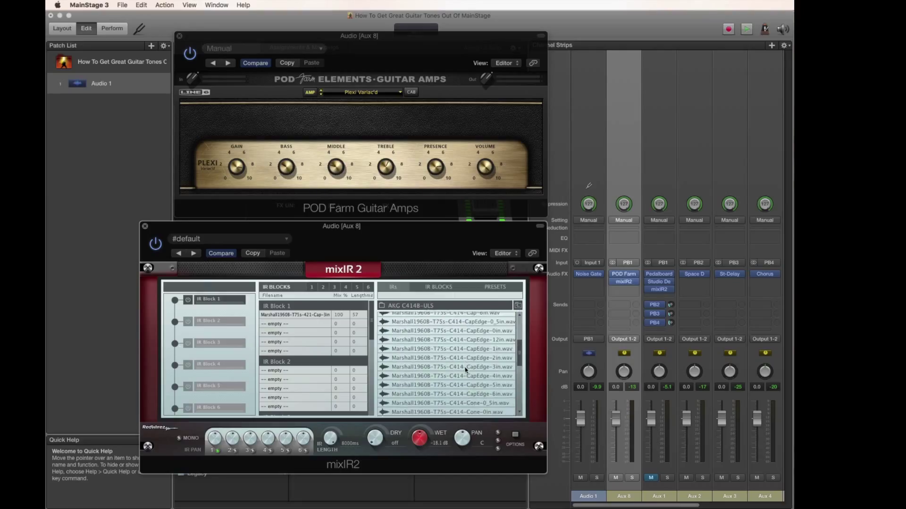
scroll(down, 3)
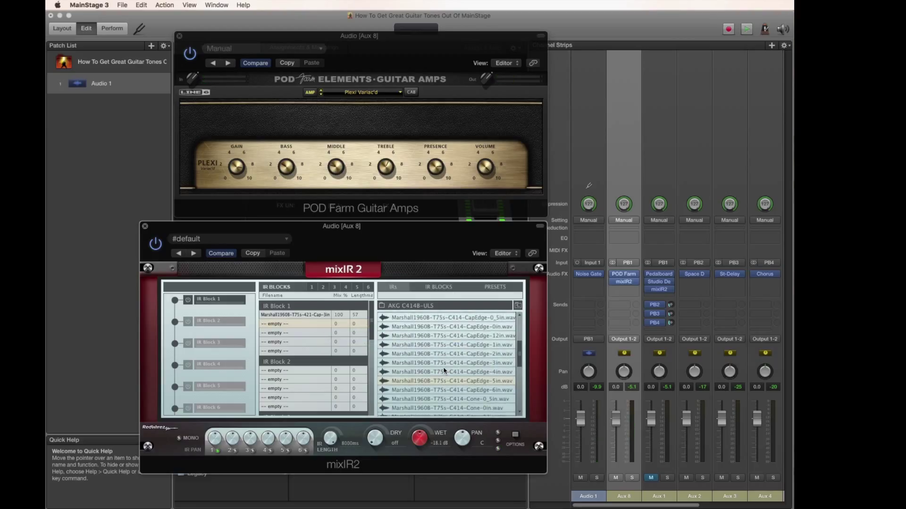
scroll(down, 3)
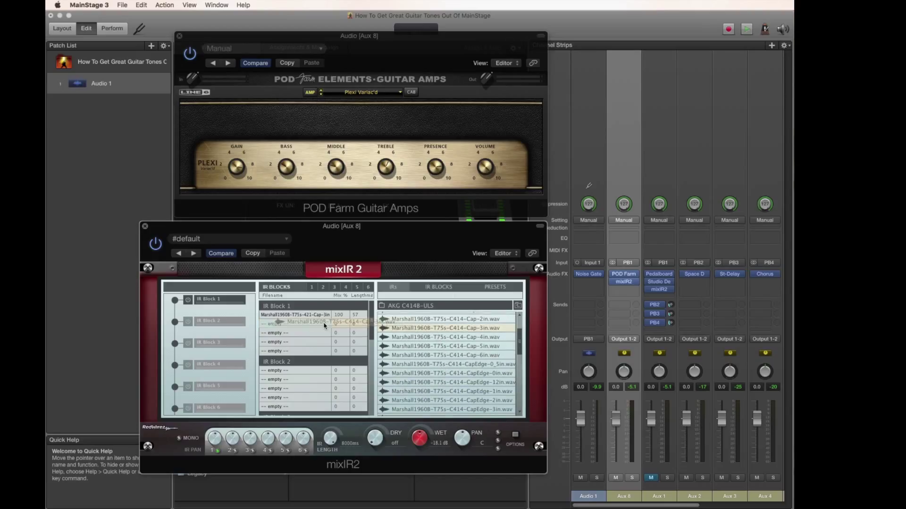
click(450, 328)
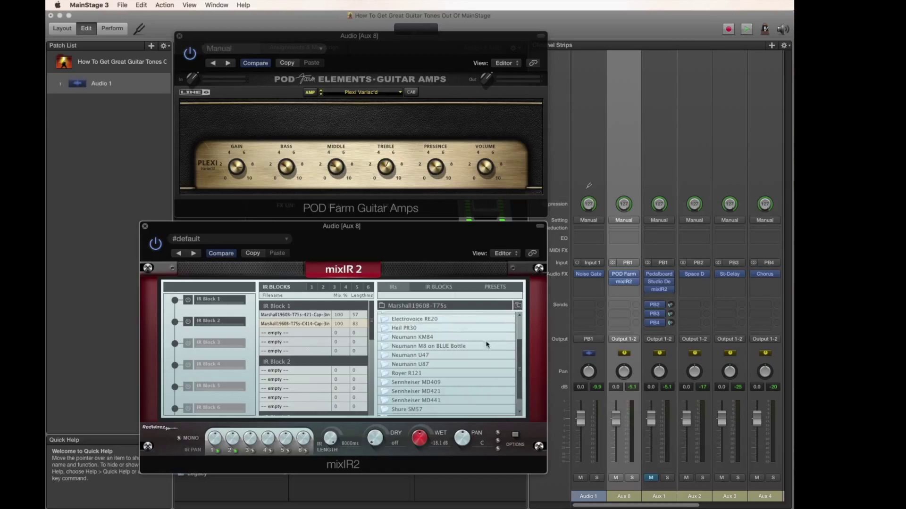
Step: Scroll the mixIR2 browser toward the Ambient Mics impulses
scroll(down, 3)
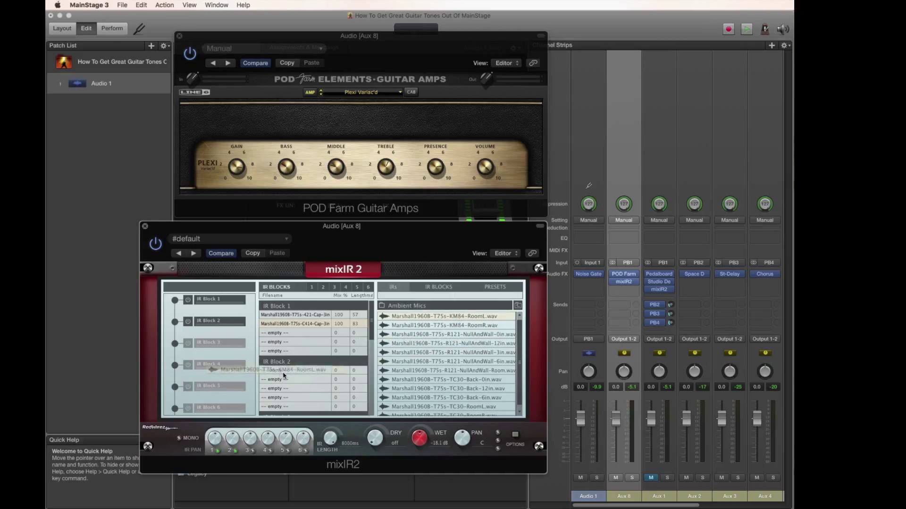
mouse_move(284, 374)
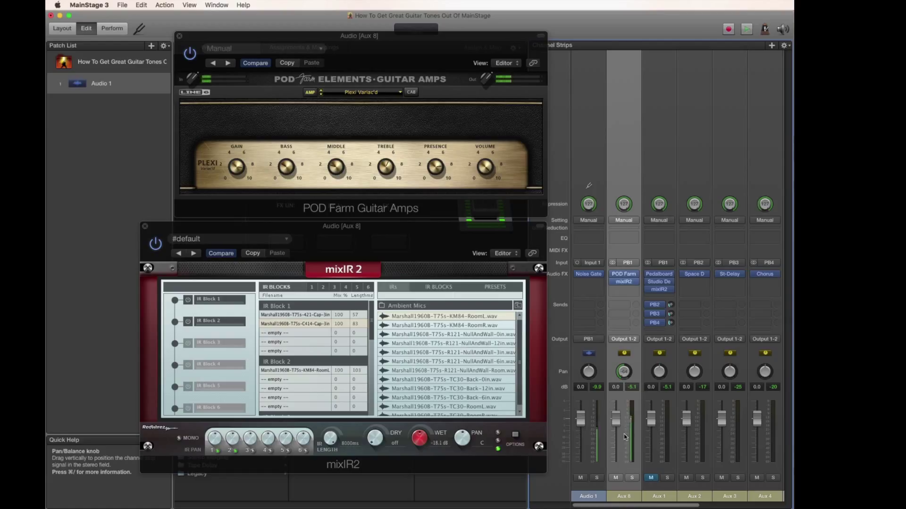
mouse_move(625, 438)
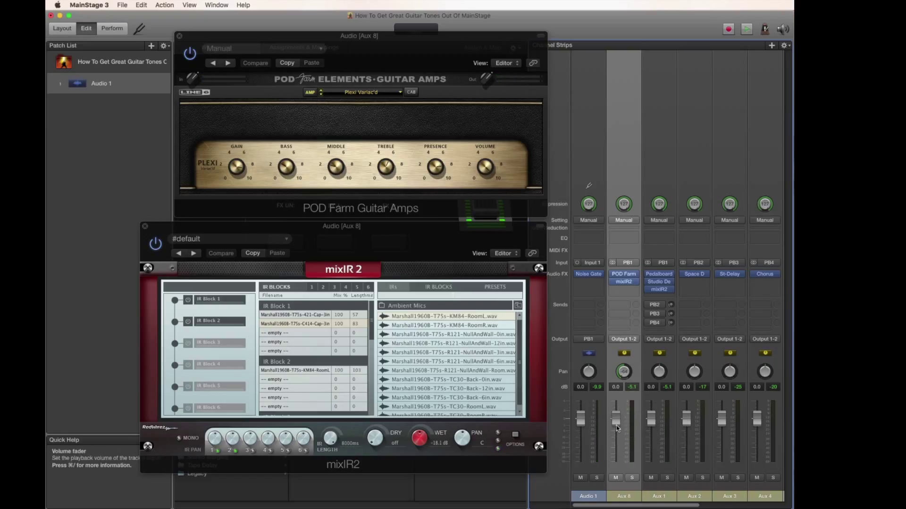
mouse_move(616, 428)
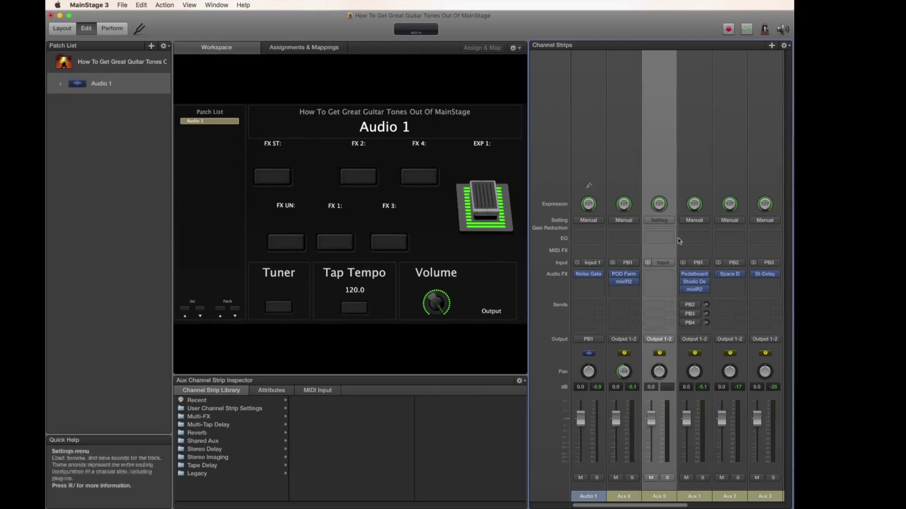
Step: Set the Aux 9 strip's input to Patch Bus 1
click(659, 262)
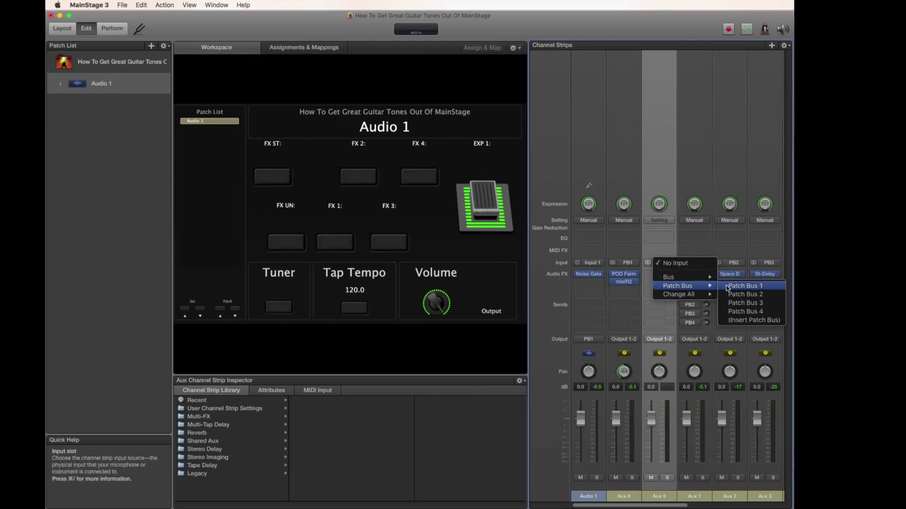
click(744, 285)
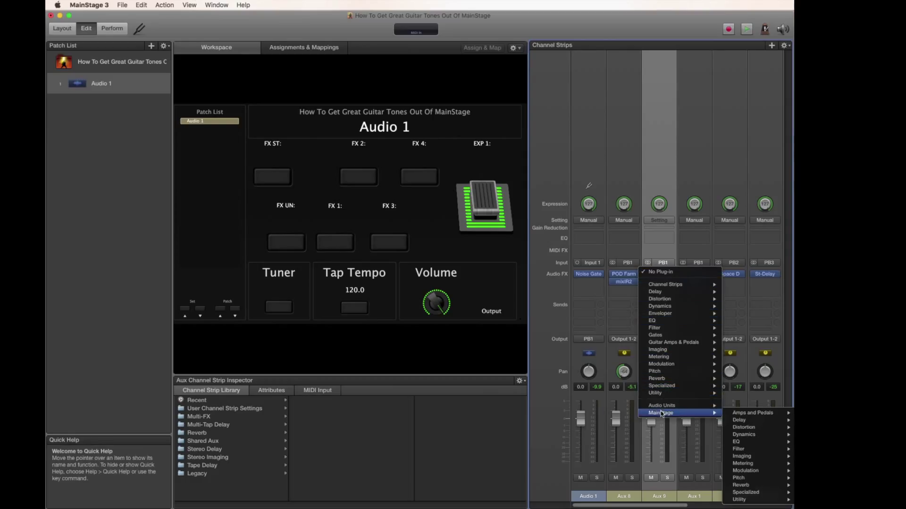
mouse_move(753, 413)
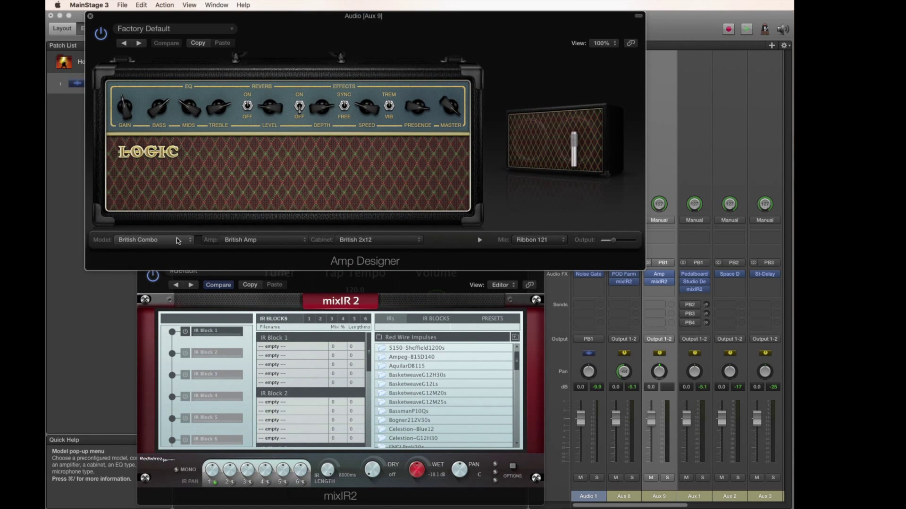
Step: Set Amp Designer to Modern British Stack with a Direct cabinet and solo Aux 9
click(151, 240)
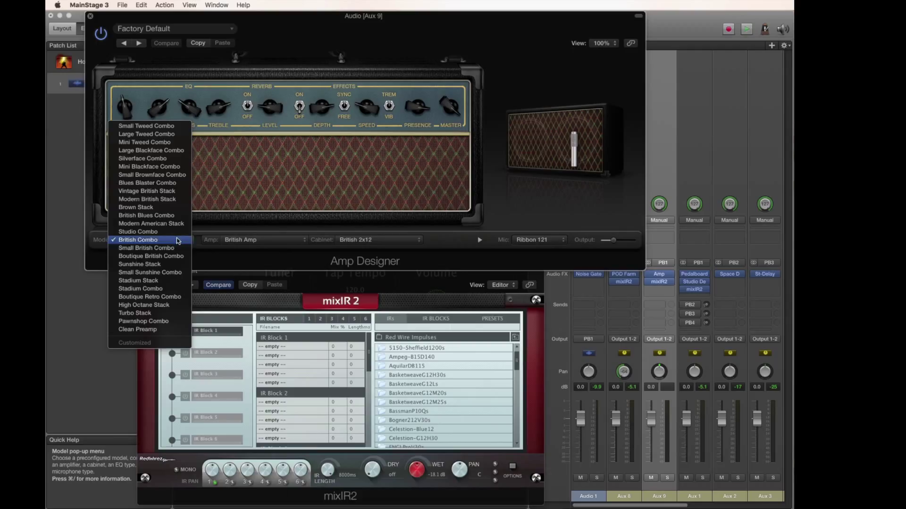
click(146, 199)
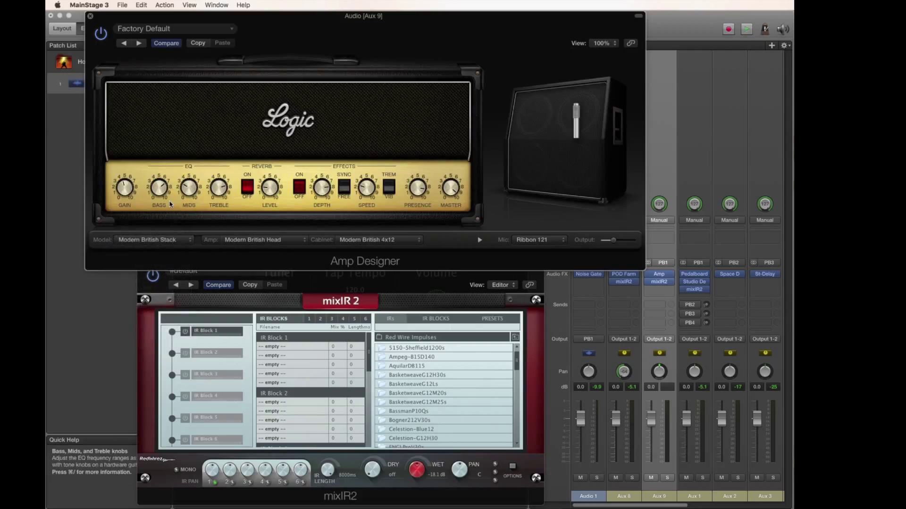
mouse_move(196, 196)
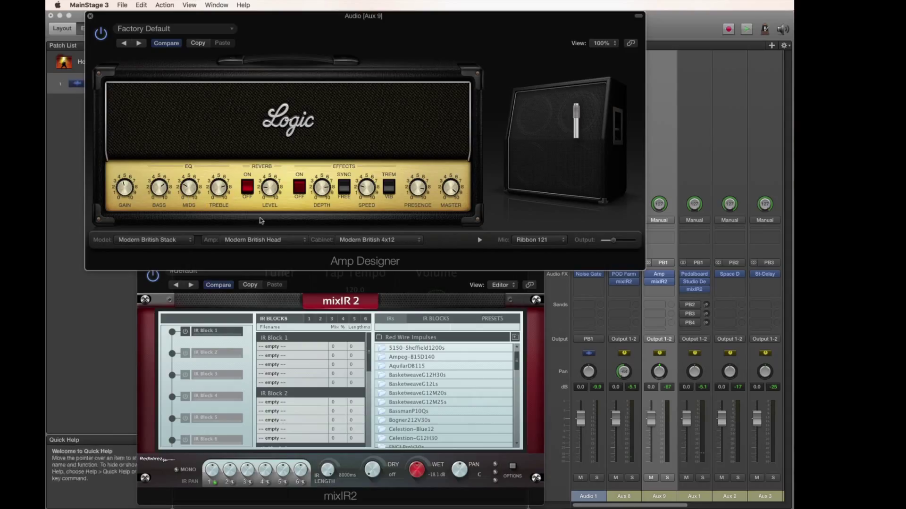
click(378, 239)
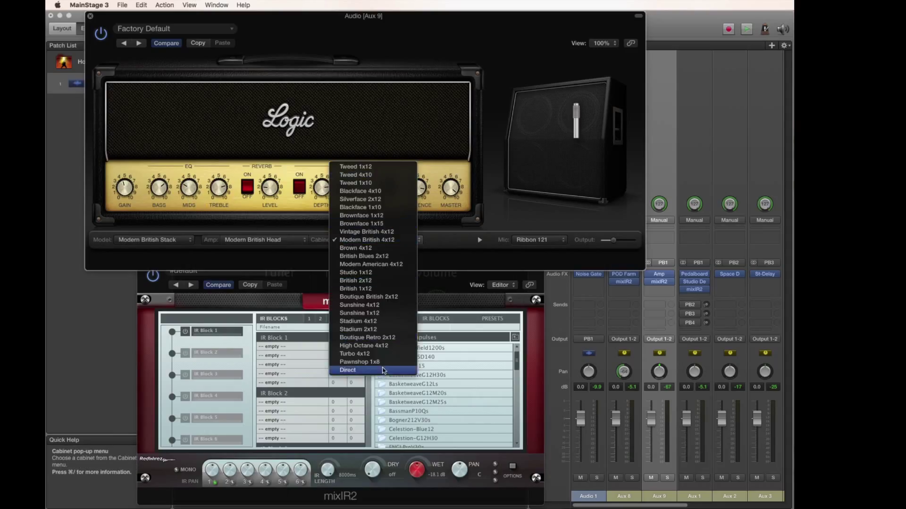
click(348, 370)
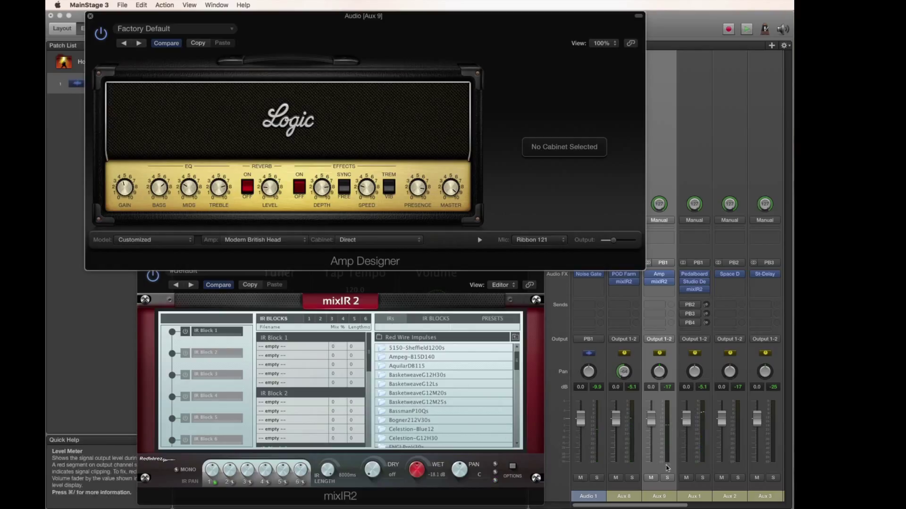
click(667, 478)
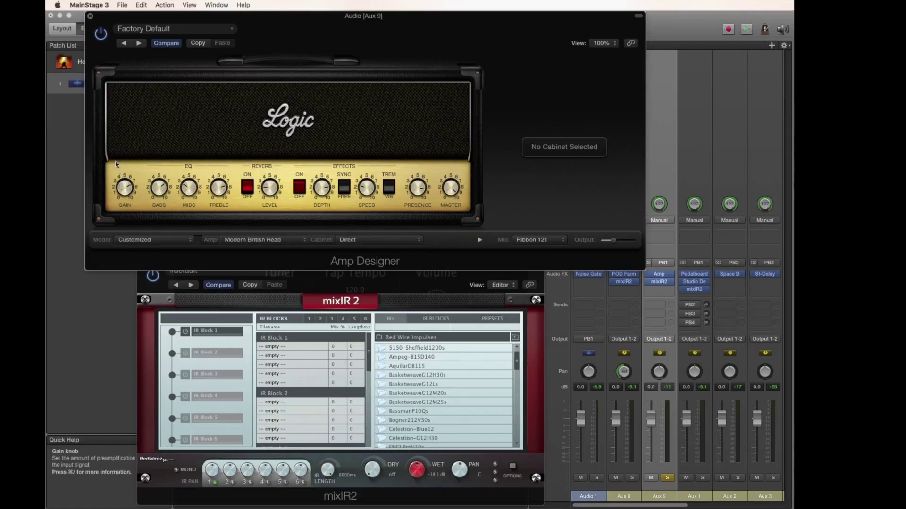
mouse_move(116, 154)
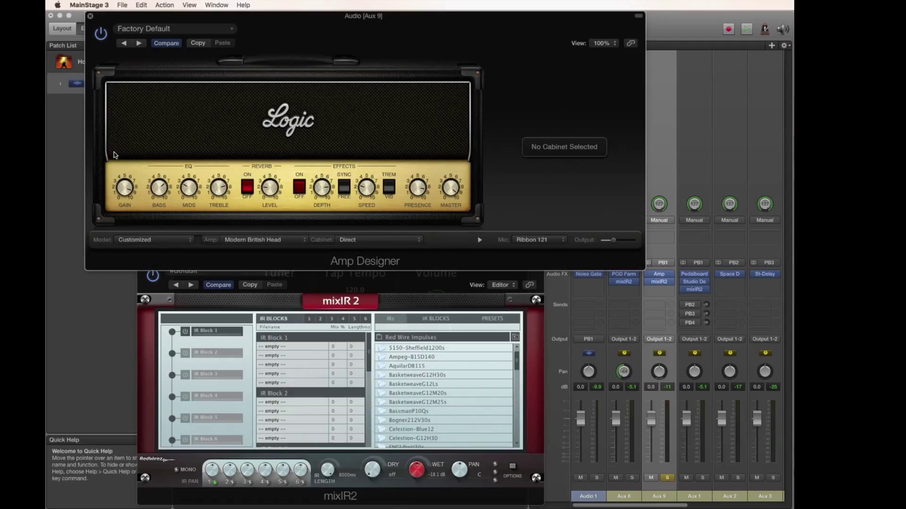
mouse_move(332, 356)
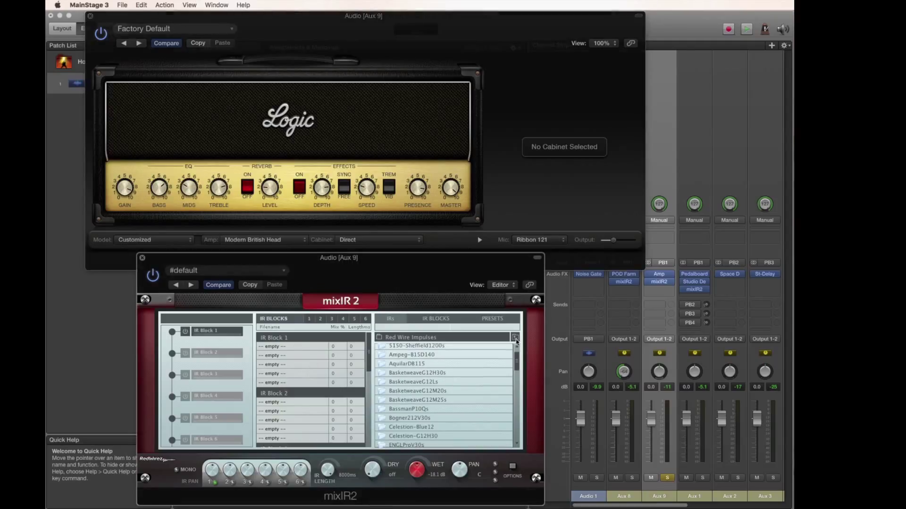
Step: Load SVT810 Royer R121 and Shure SM7 cabinet impulses into mixIR2's IR Block 1
scroll(down, 3)
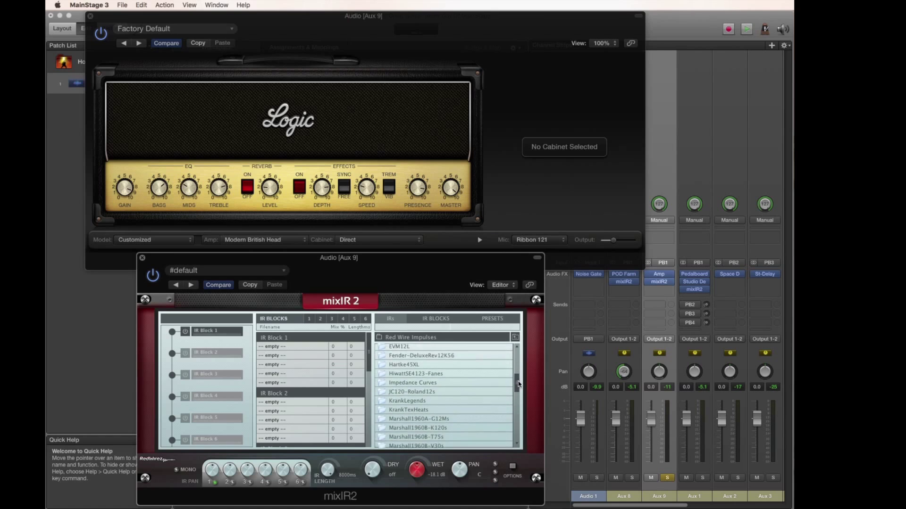
scroll(down, 3)
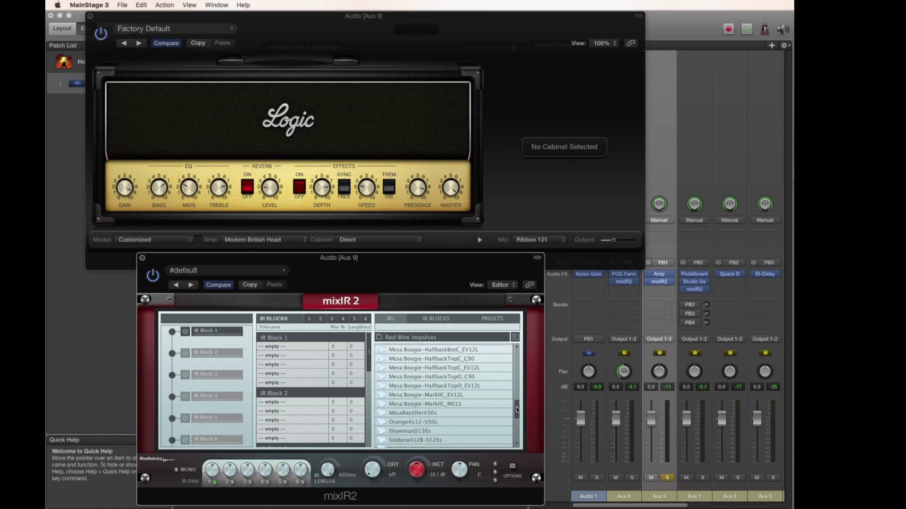
scroll(down, 3)
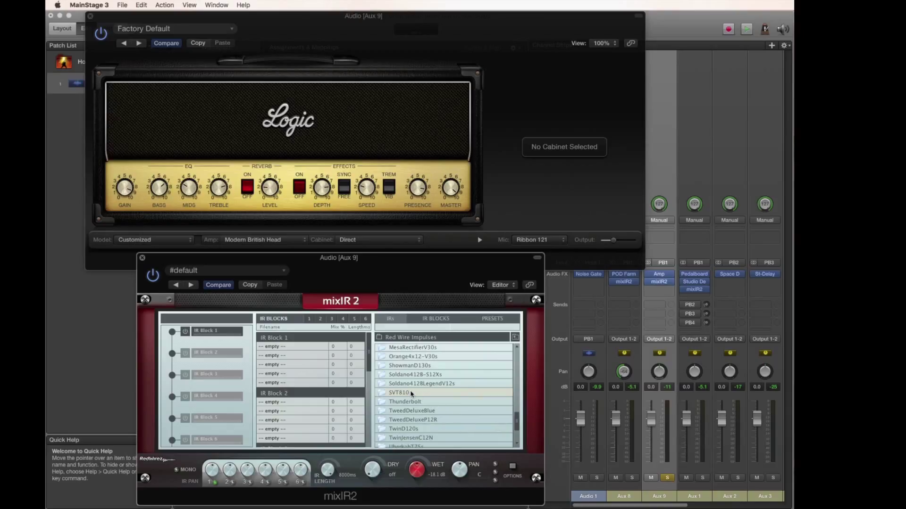
click(400, 393)
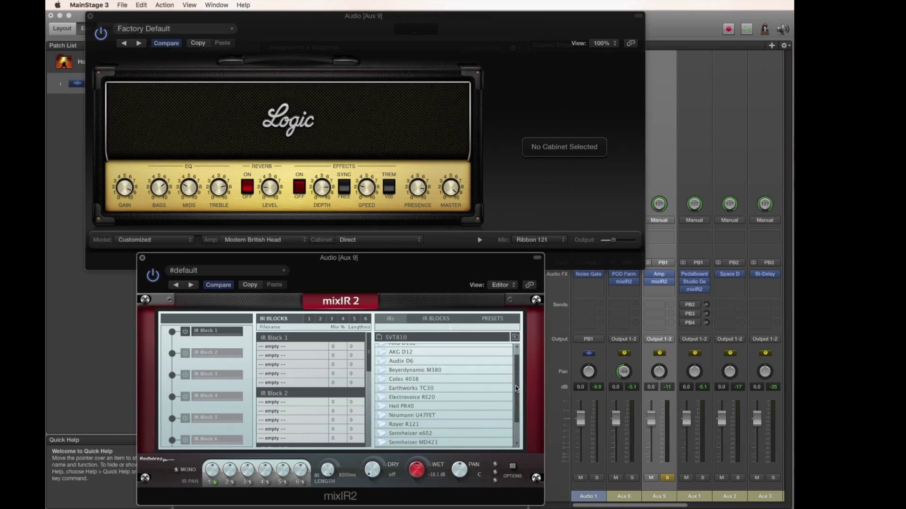
click(404, 425)
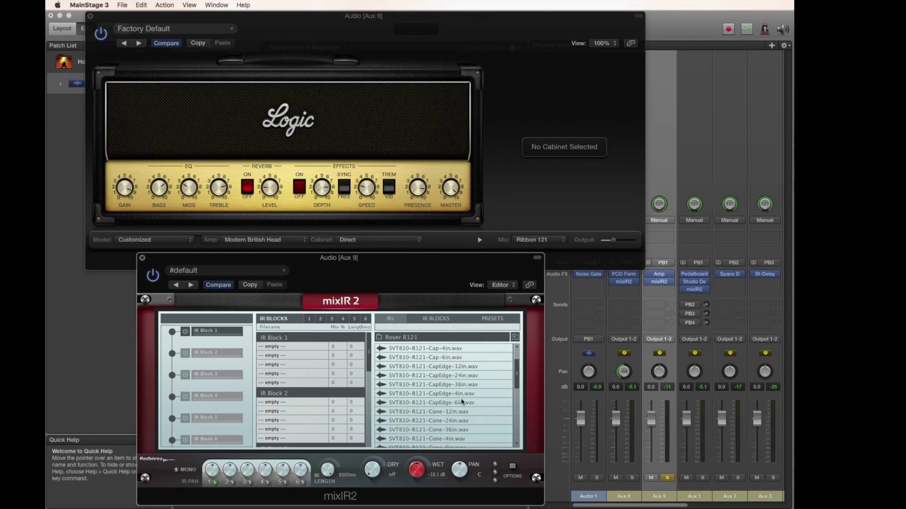
scroll(down, 3)
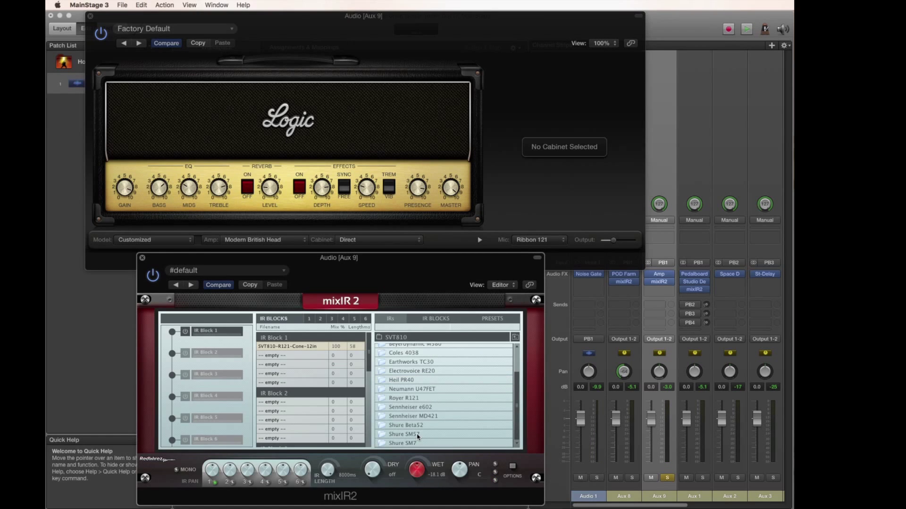
click(400, 434)
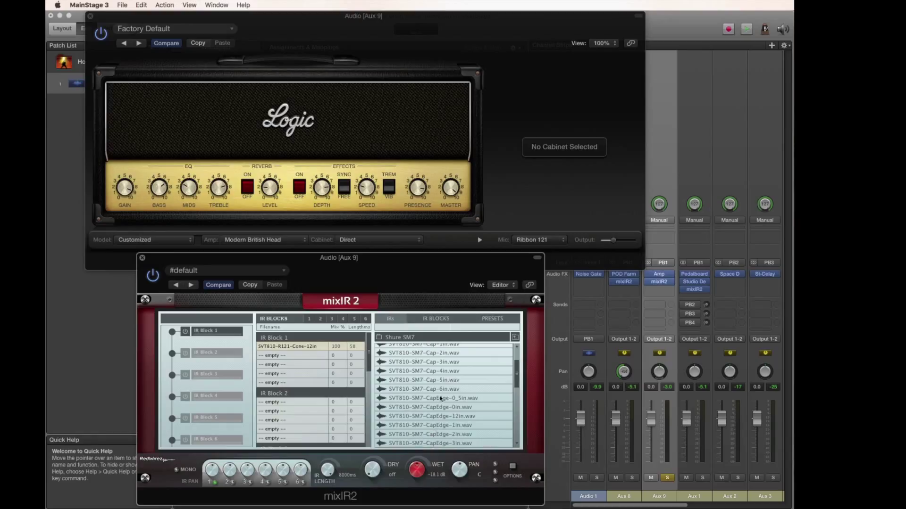
mouse_move(426, 367)
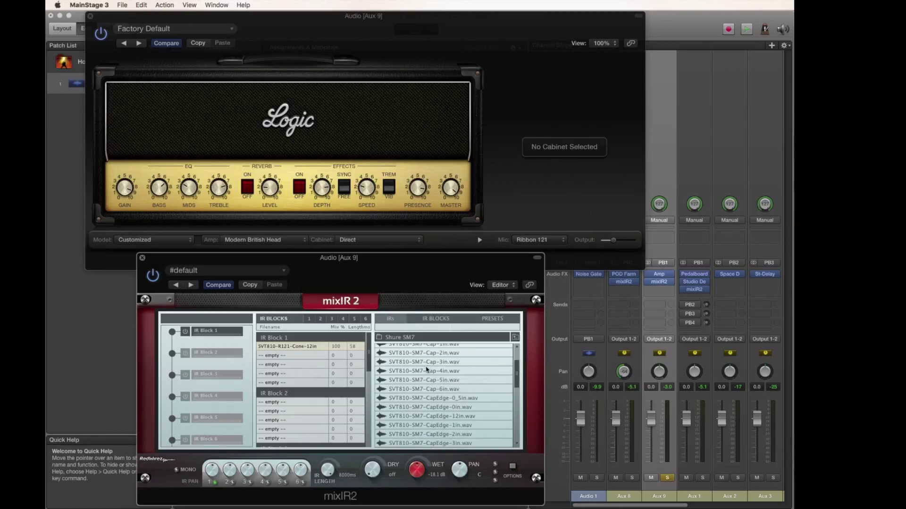
double_click(423, 370)
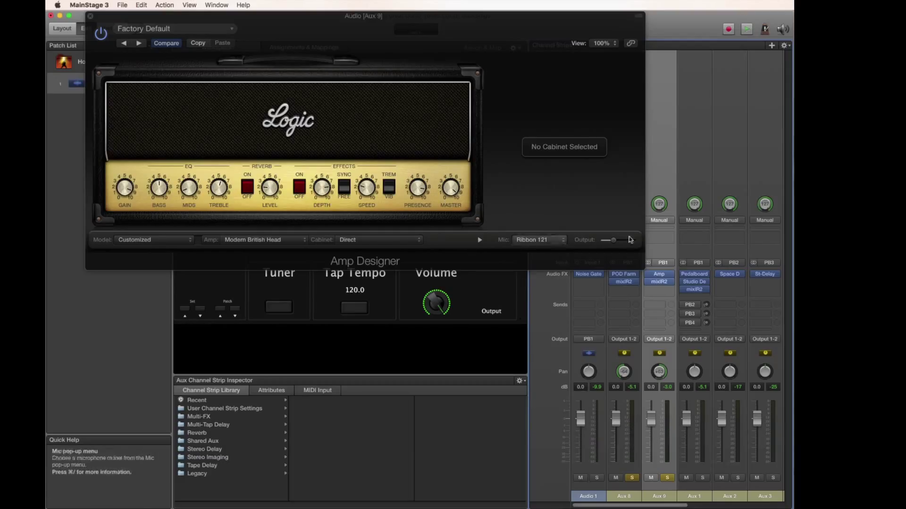
Step: Lower Amp Designer's Output slider to about -9.5 dB and reset the Aux 9 peak readout
drag(607, 240, 615, 242)
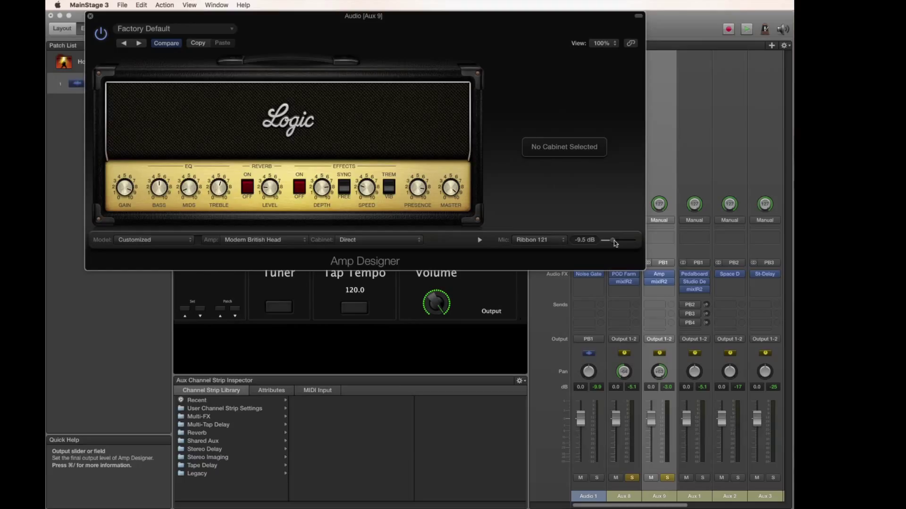
drag(614, 240, 612, 241)
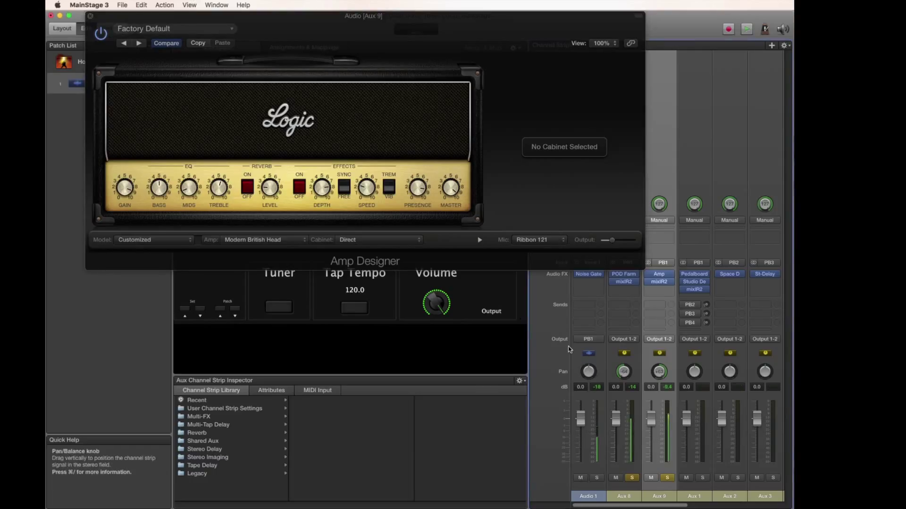
drag(609, 240, 604, 239)
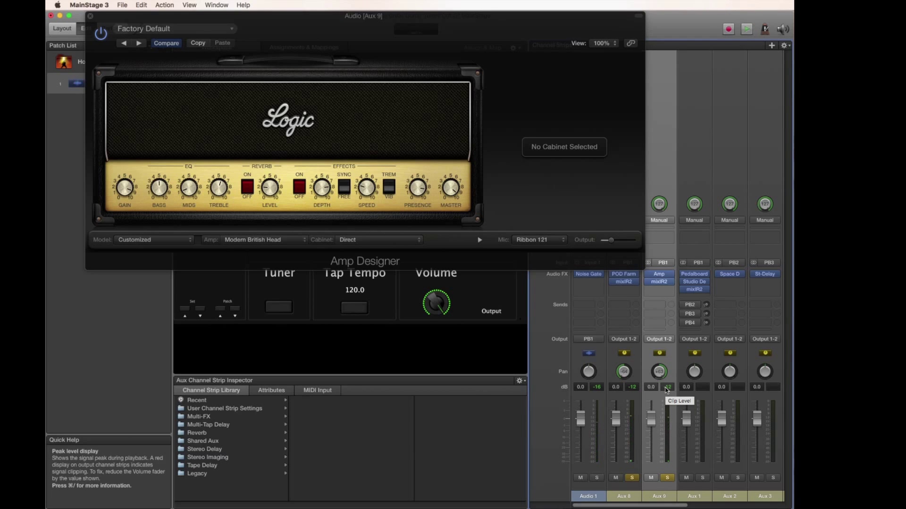
click(659, 281)
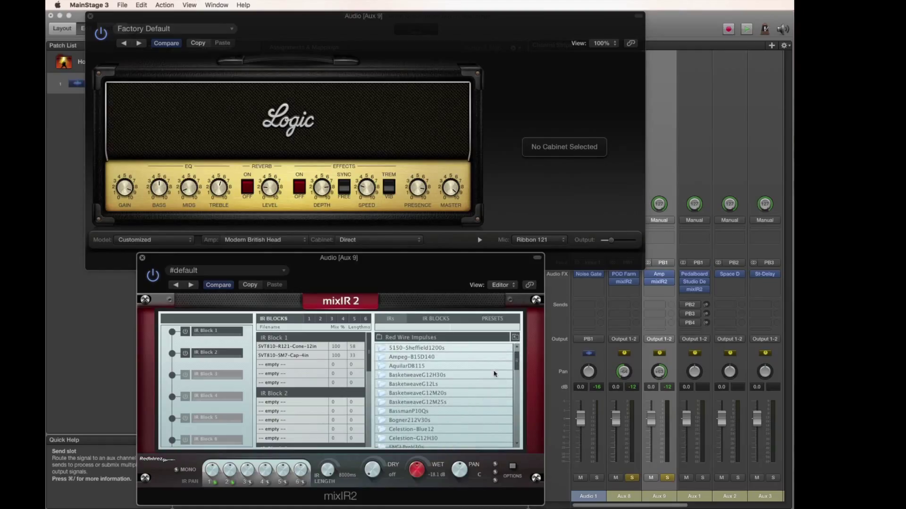
mouse_move(488, 389)
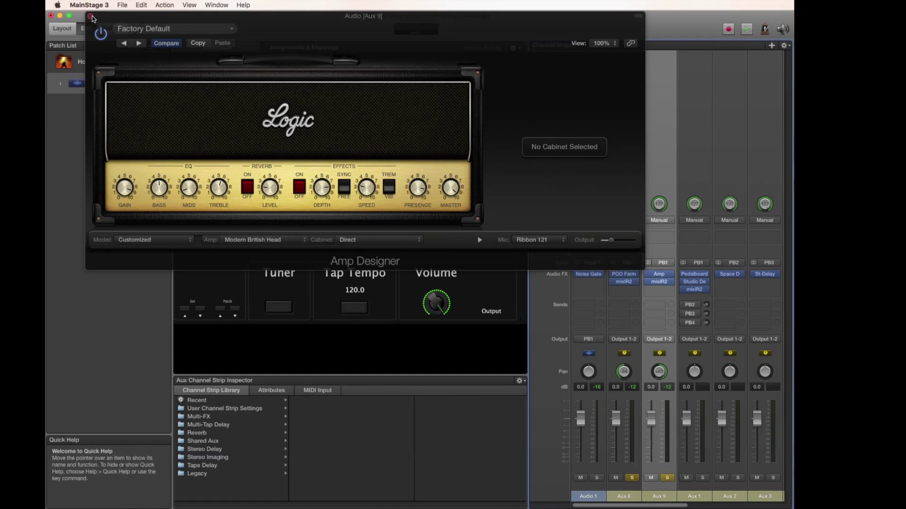
Step: Switch the amp's EQ to Modern and bring the output down to about -12 dB
click(89, 17)
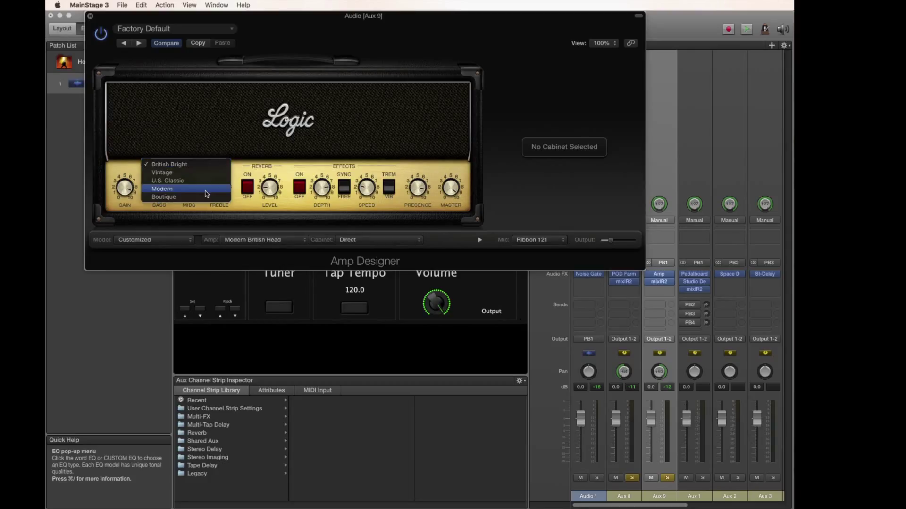
click(162, 189)
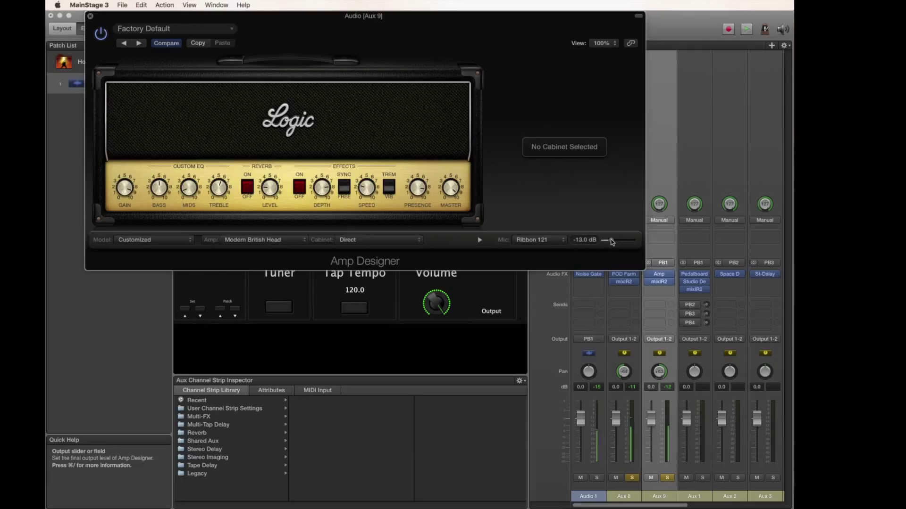
drag(605, 240, 609, 240)
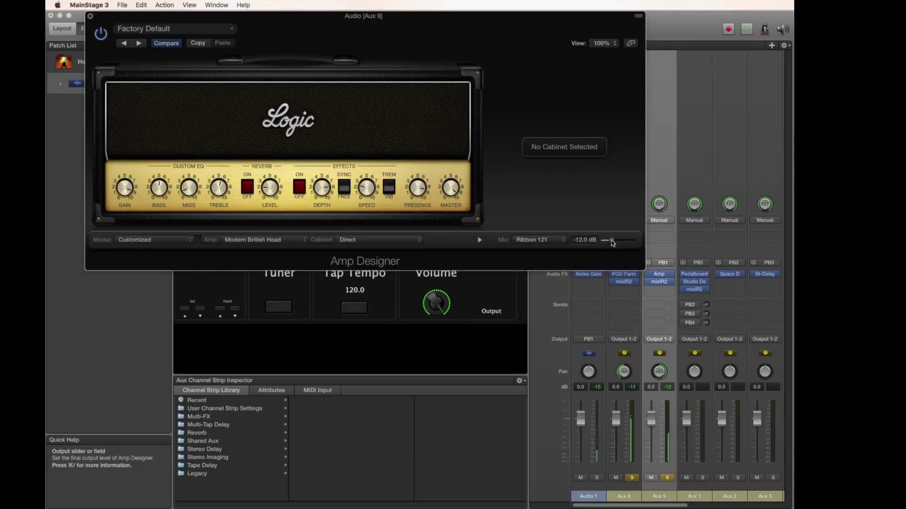
click(91, 16)
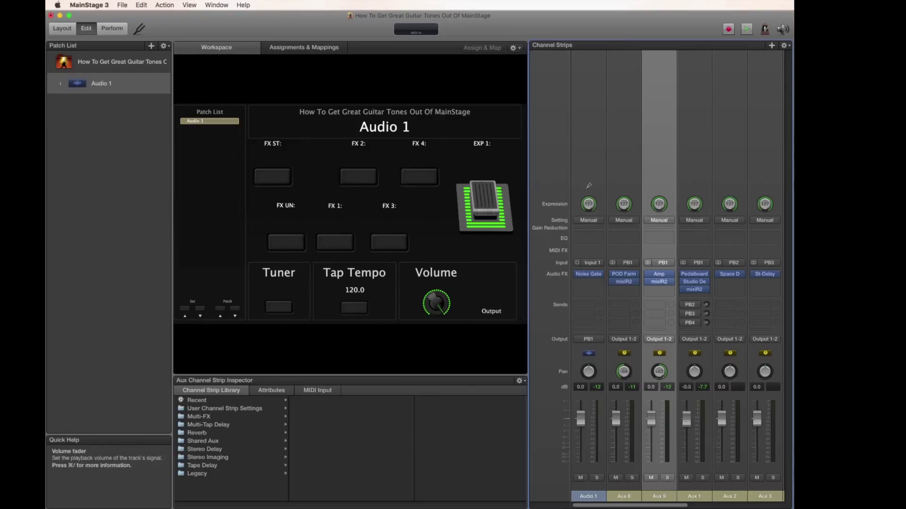
Step: Set the Aux 1 Pedalboard strip's volume fader to about -2.8 dB
drag(686, 416, 686, 428)
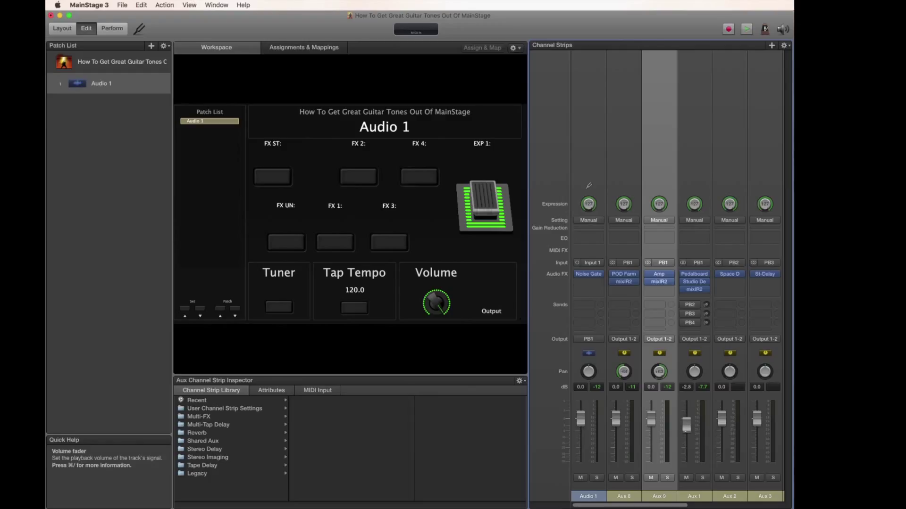